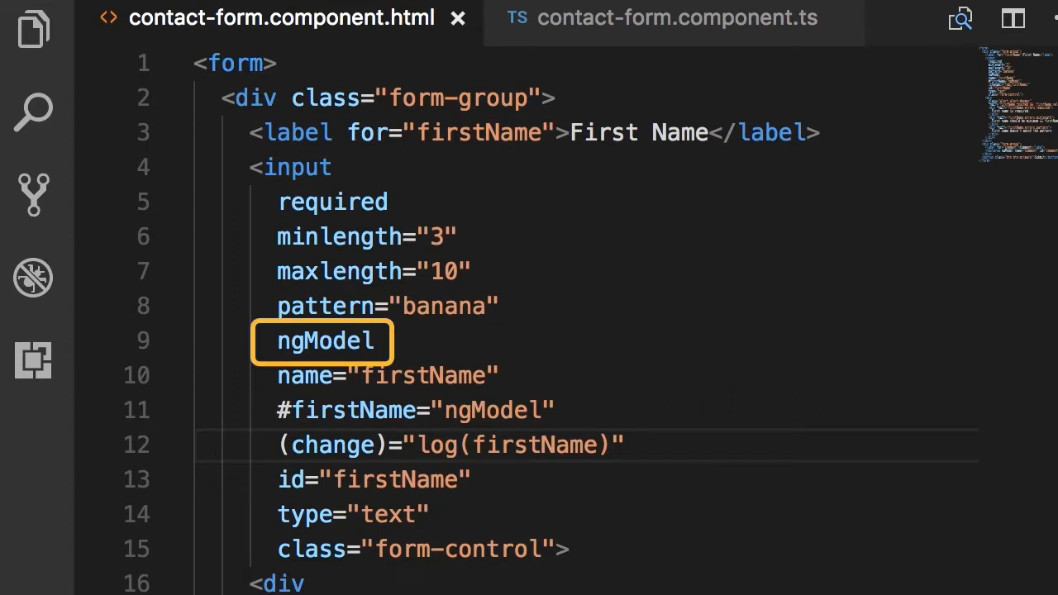
# Search angular.io for ngForm and land on the NgForm API reference page
pyautogui.click(195, 445)
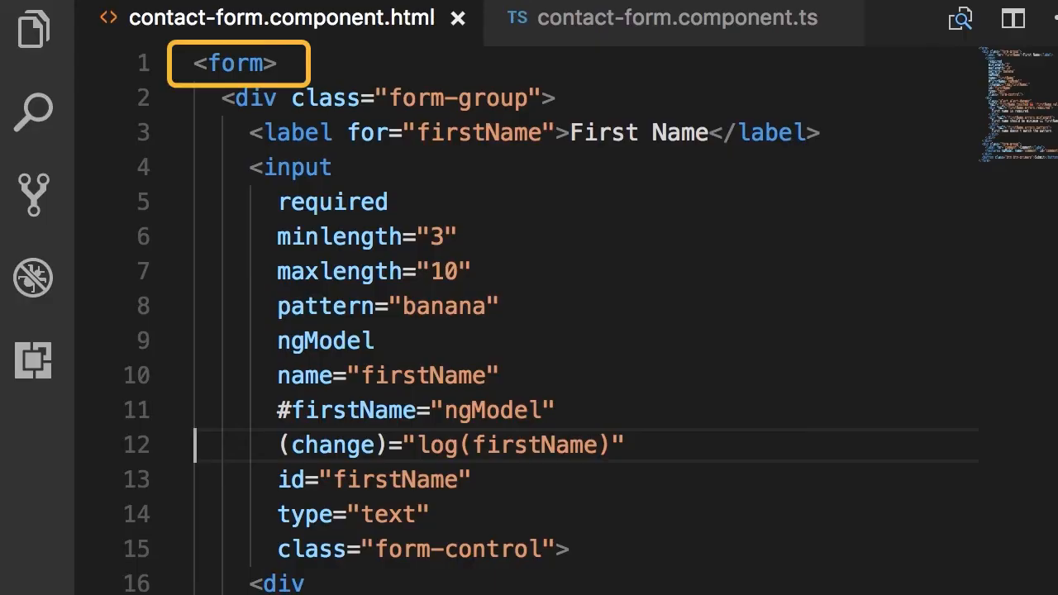
pyautogui.doubleClick(235, 63)
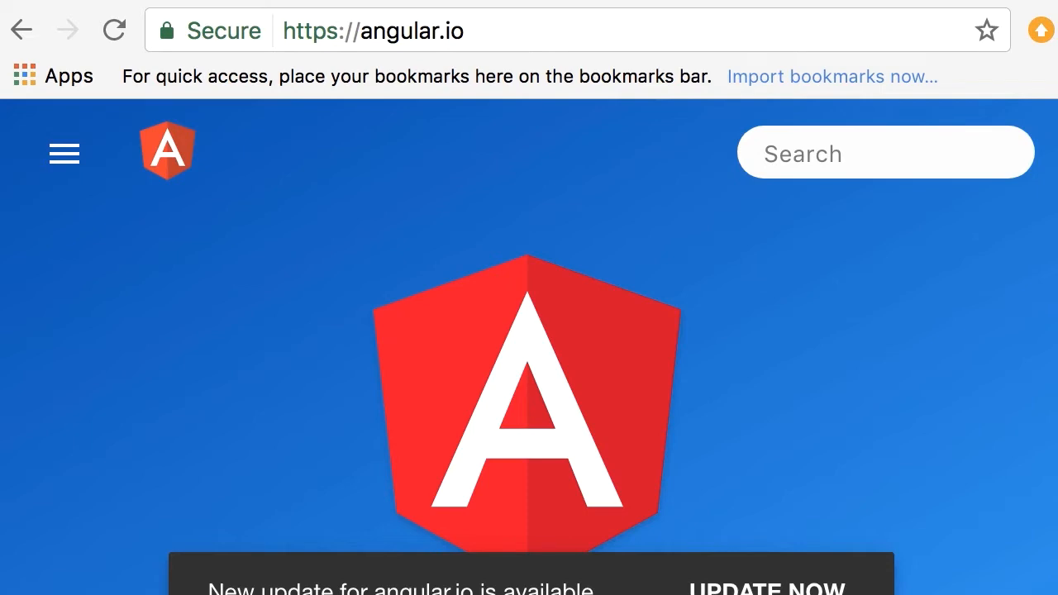
pyautogui.write('ngForm')
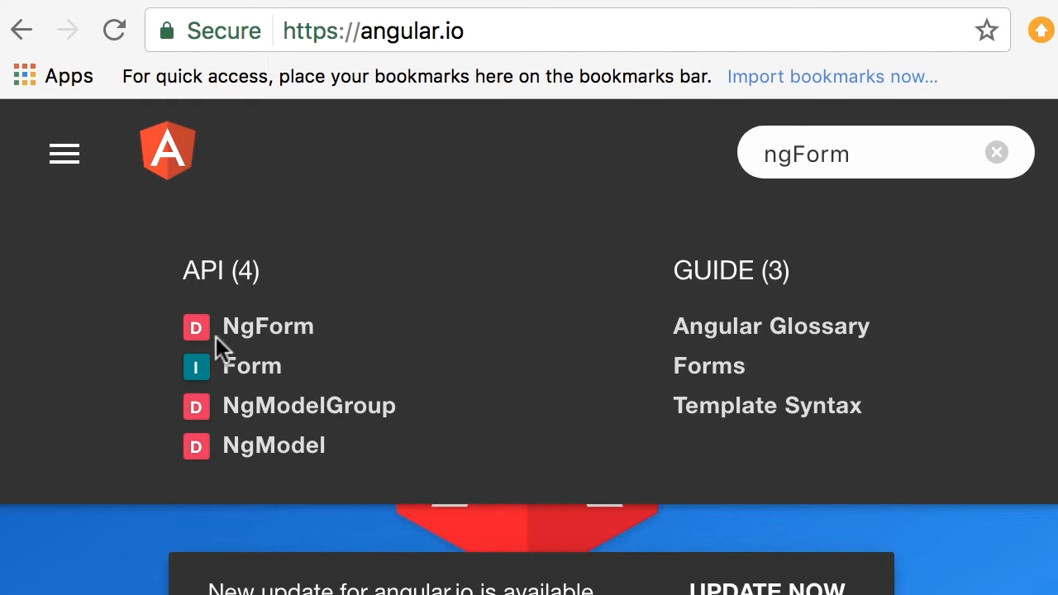
pyautogui.click(268, 326)
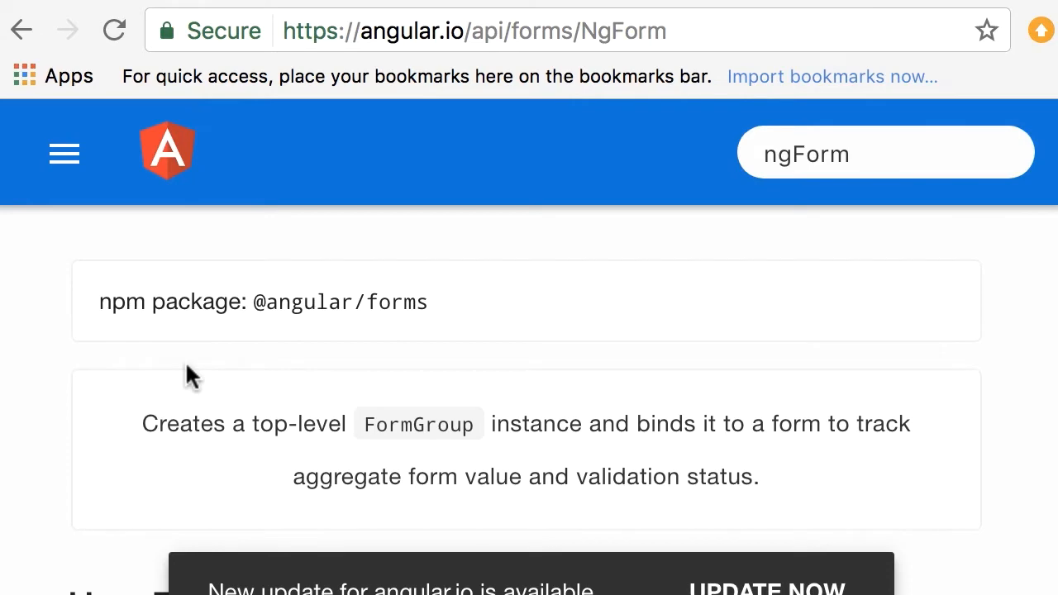
pyautogui.moveTo(455, 331)
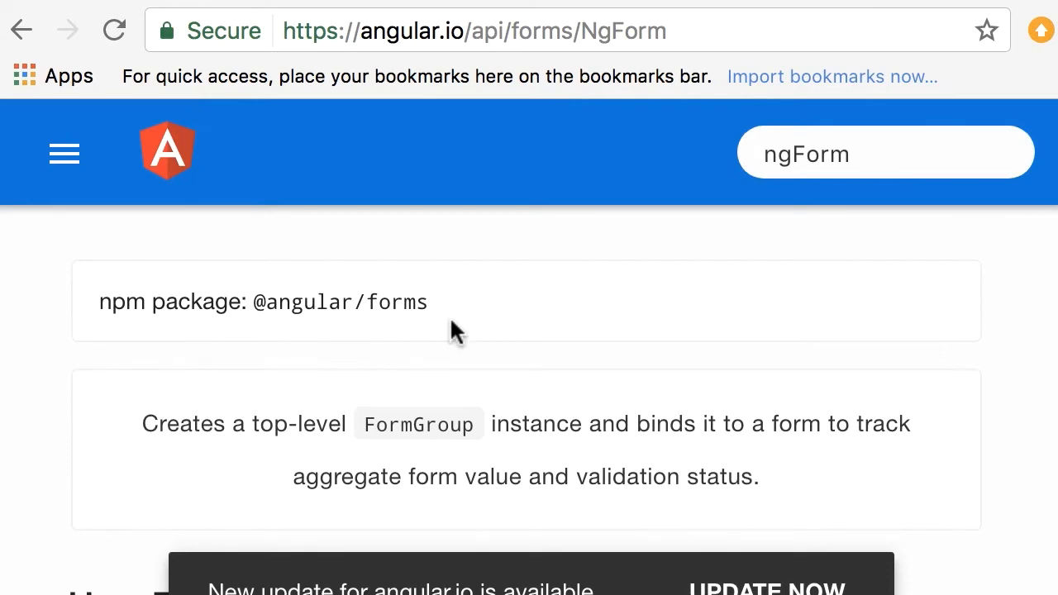
# Scroll through the NgForm page to read the export syntax and selectors
pyautogui.scroll(-3)
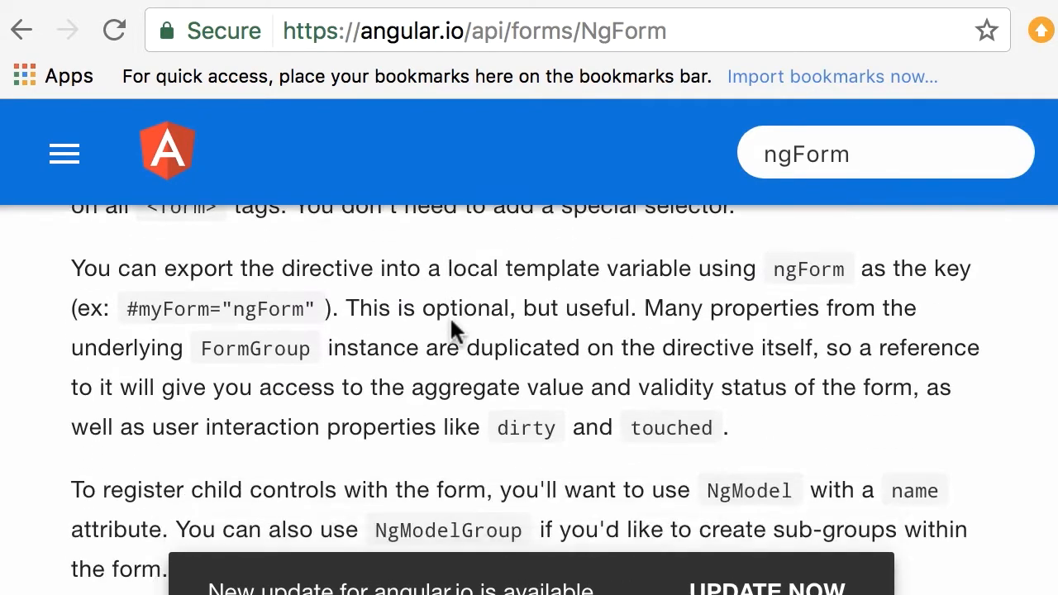
pyautogui.scroll(-3)
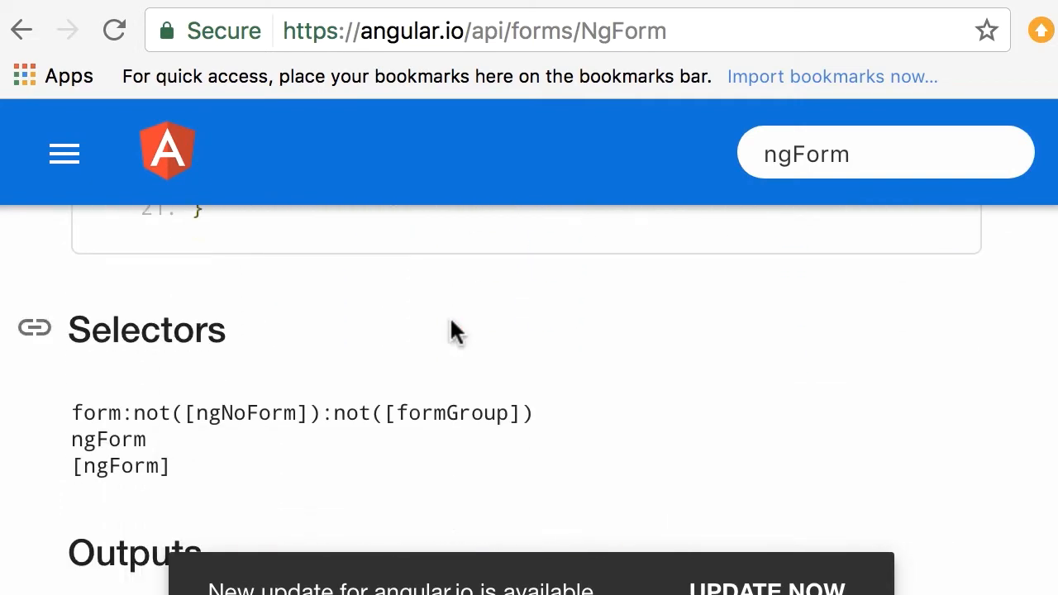
pyautogui.scroll(-3)
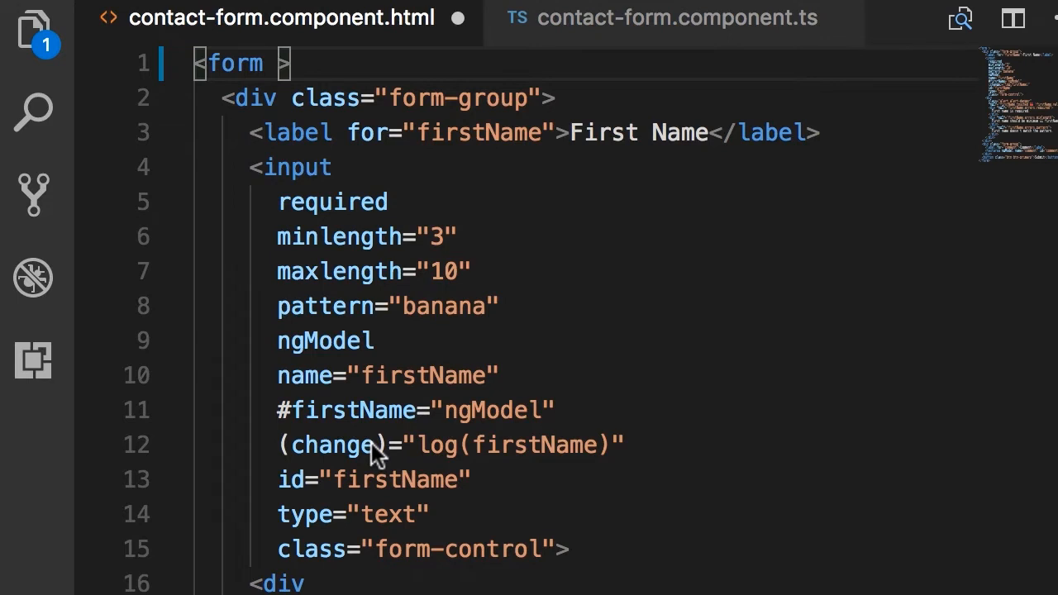
# Add #f="ngForm" to the <form> tag, exporting the directive as template variable f
pyautogui.write('#')
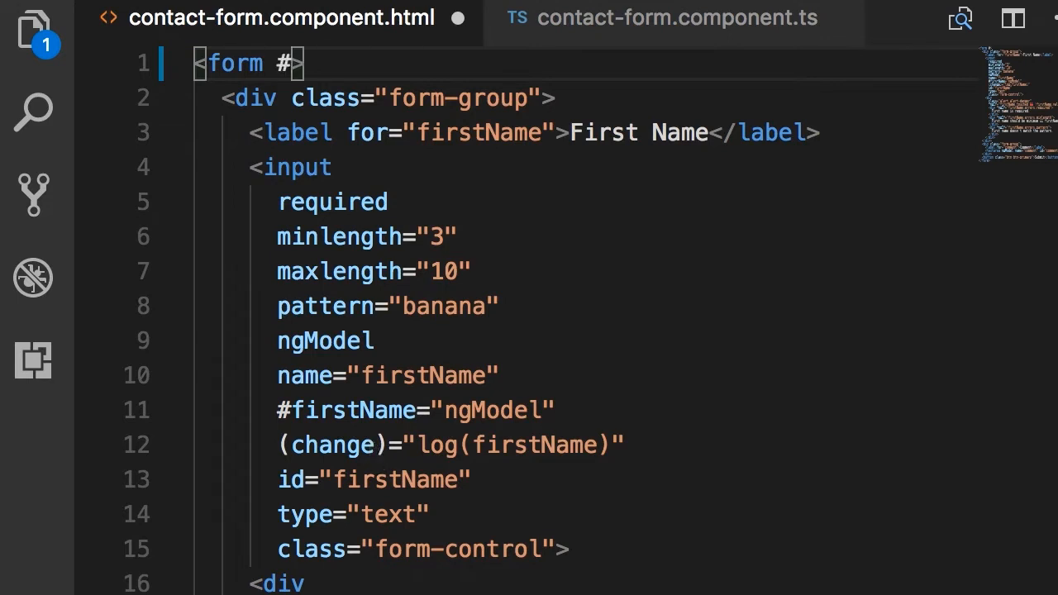
pyautogui.write('f')
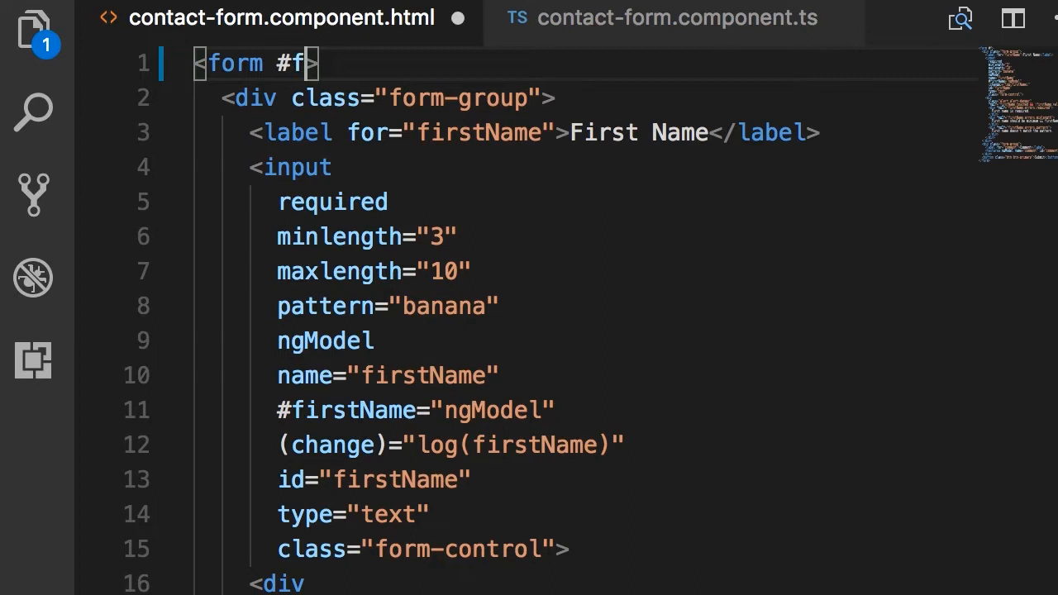
pyautogui.write('=""')
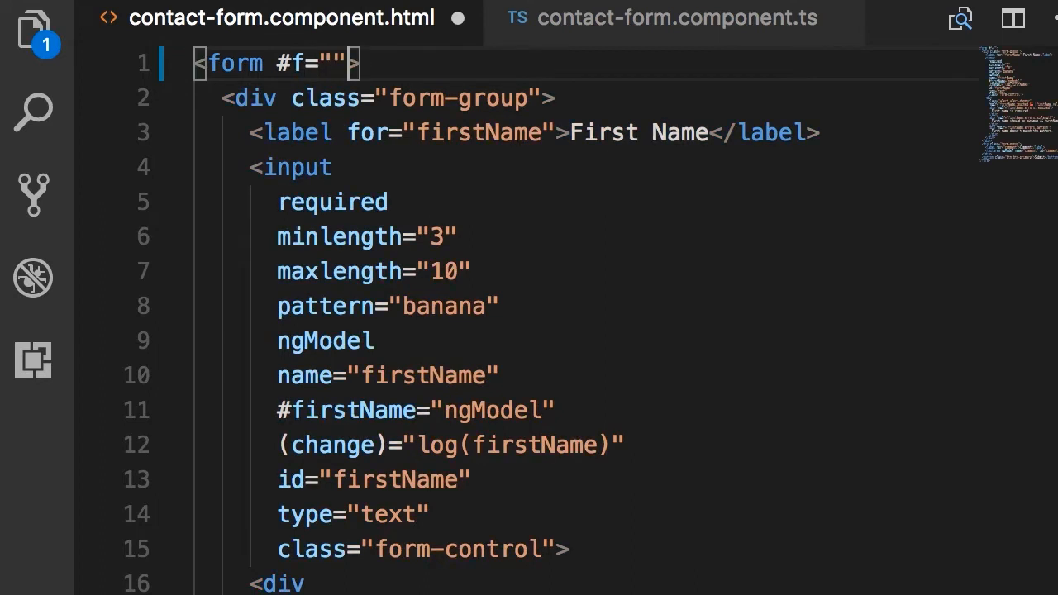
pyautogui.write('ngForm')
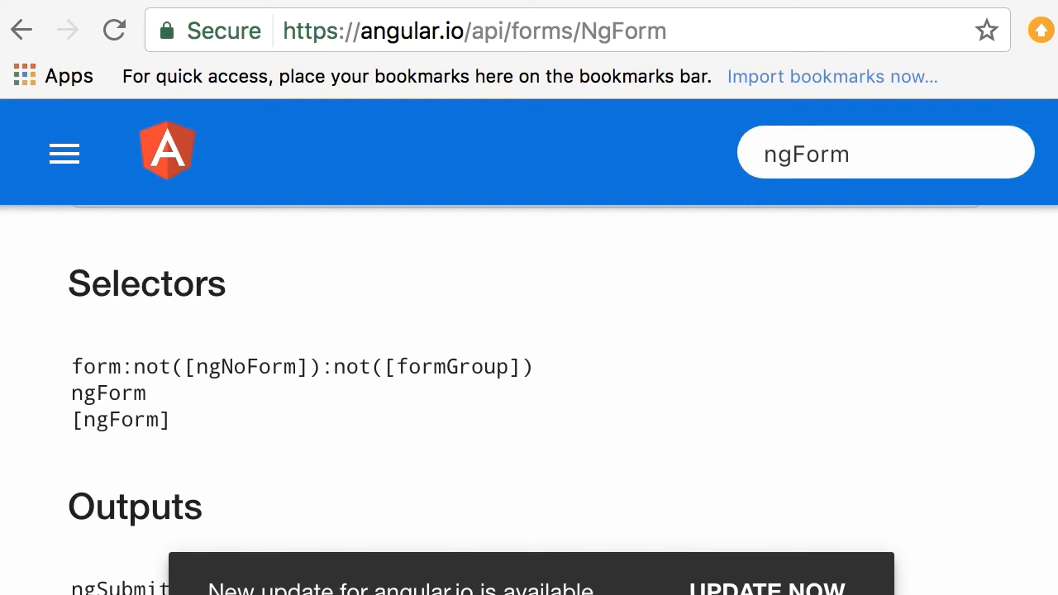
# Scroll the NgForm docs down to the Outputs and Exported as sections showing ngSubmit
pyautogui.scroll(-3)
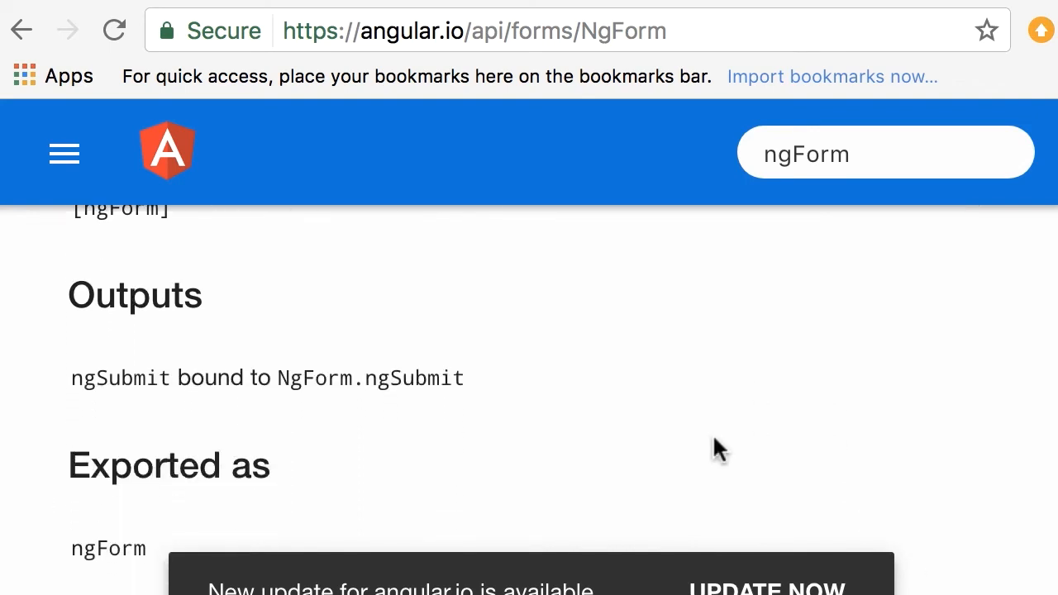
pyautogui.scroll(-3)
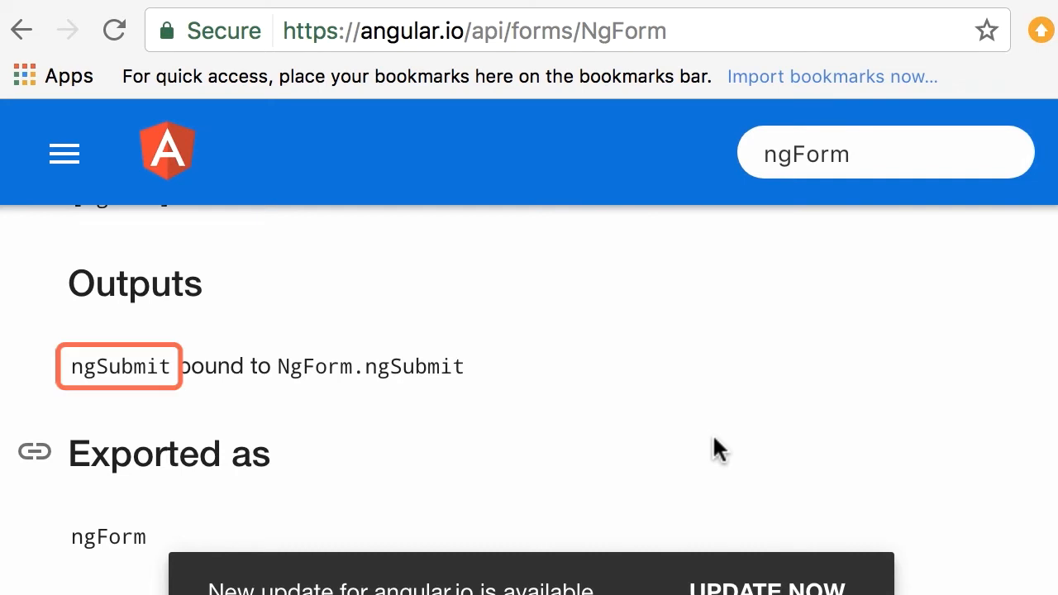
pyautogui.moveTo(86, 405)
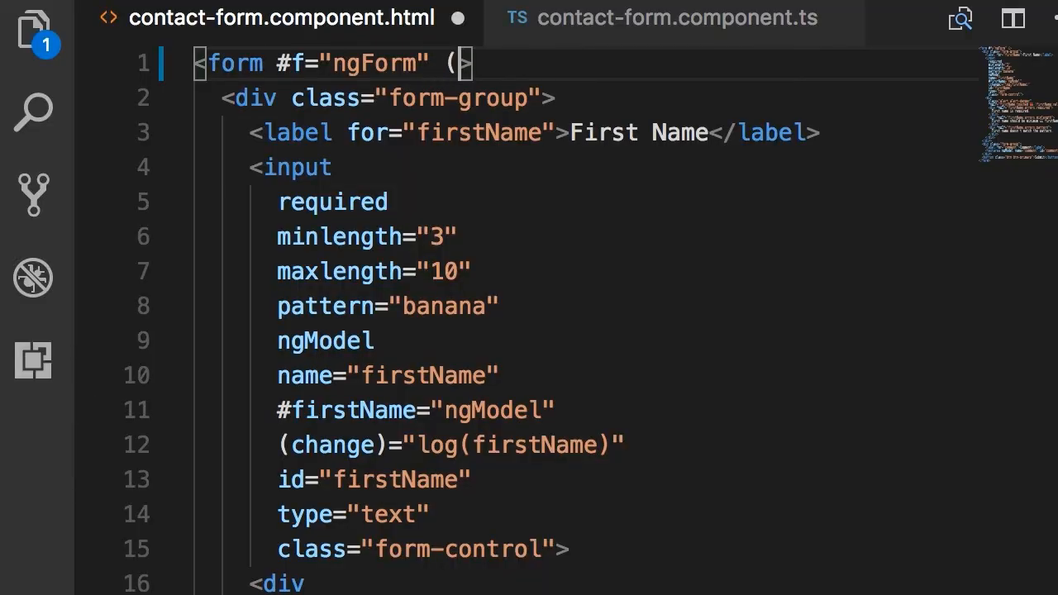
# Add (ngSubmit)="submit(f)" to the form tag, then move to contact-form.component.ts
pyautogui.write('ng)')
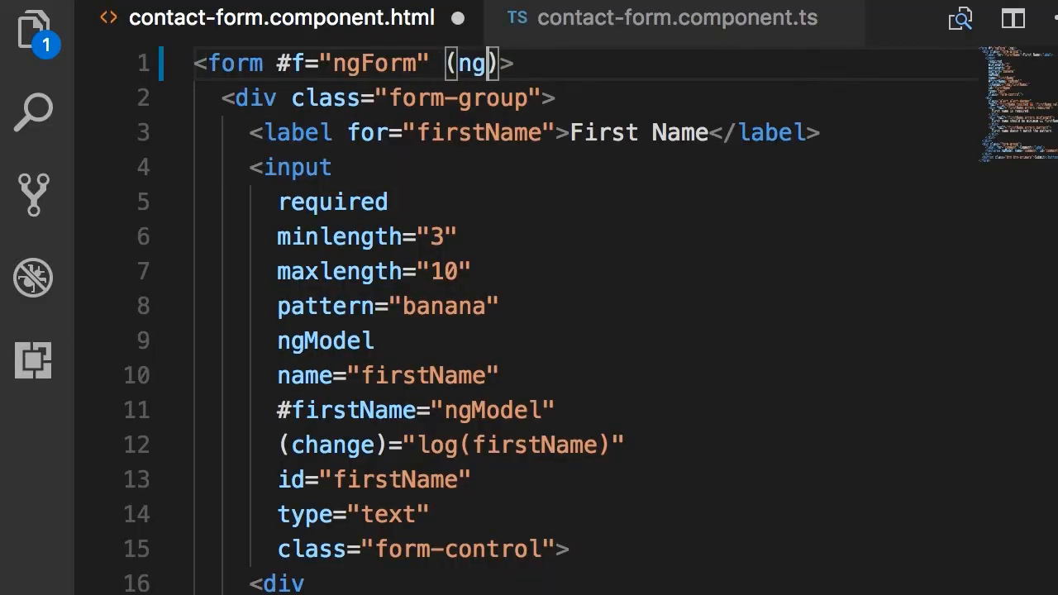
pyautogui.write('Submit)="')
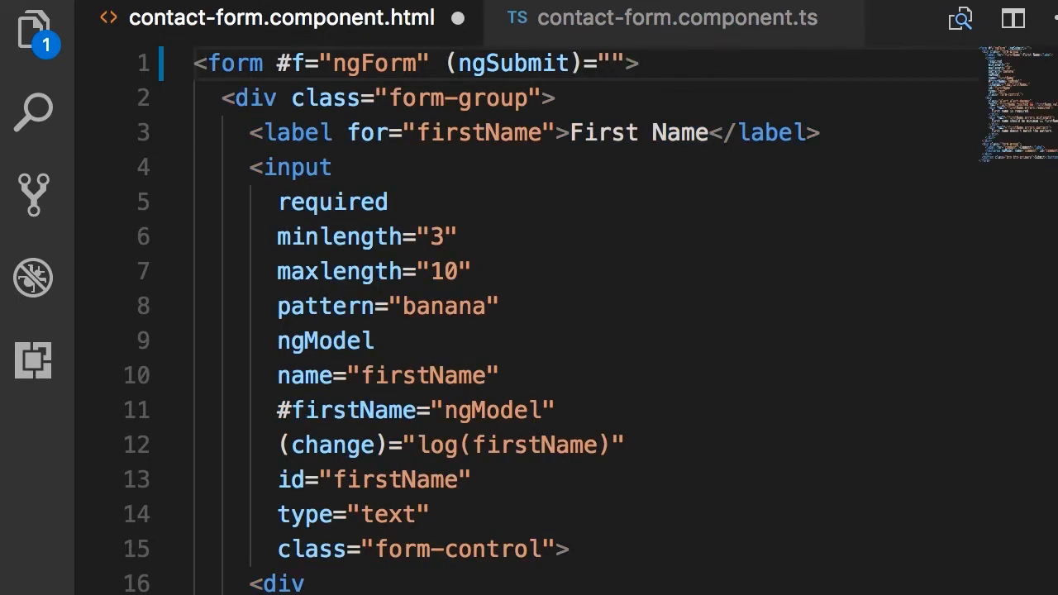
pyautogui.write('submit()')
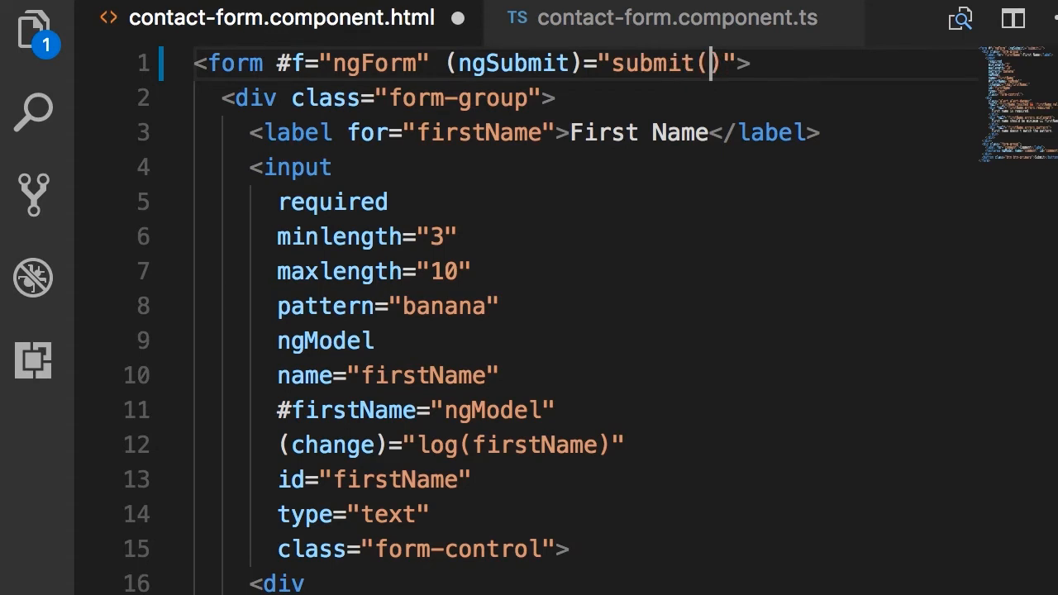
pyautogui.write('f')
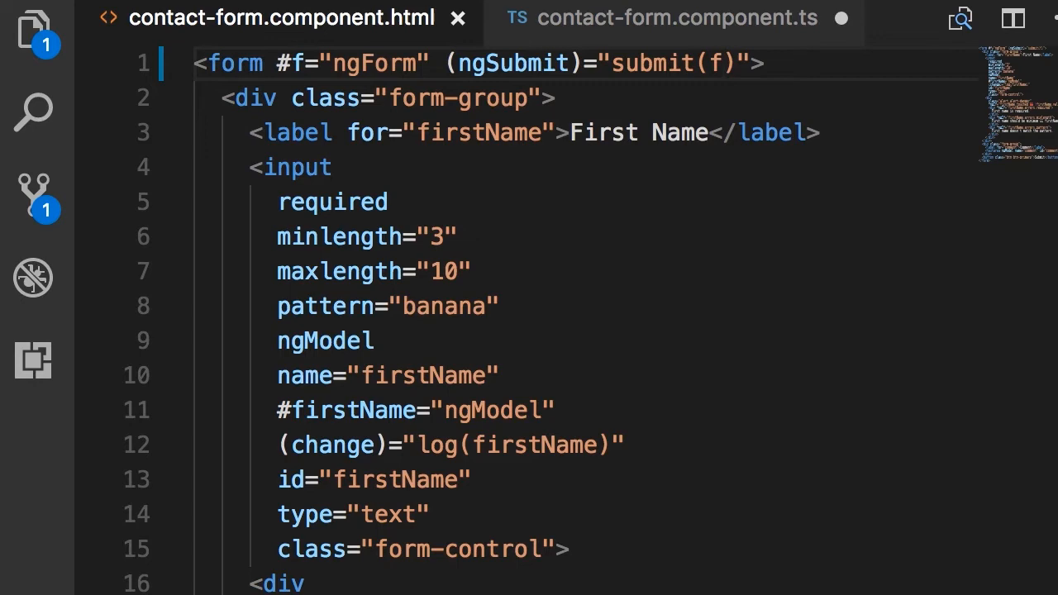
pyautogui.click(677, 17)
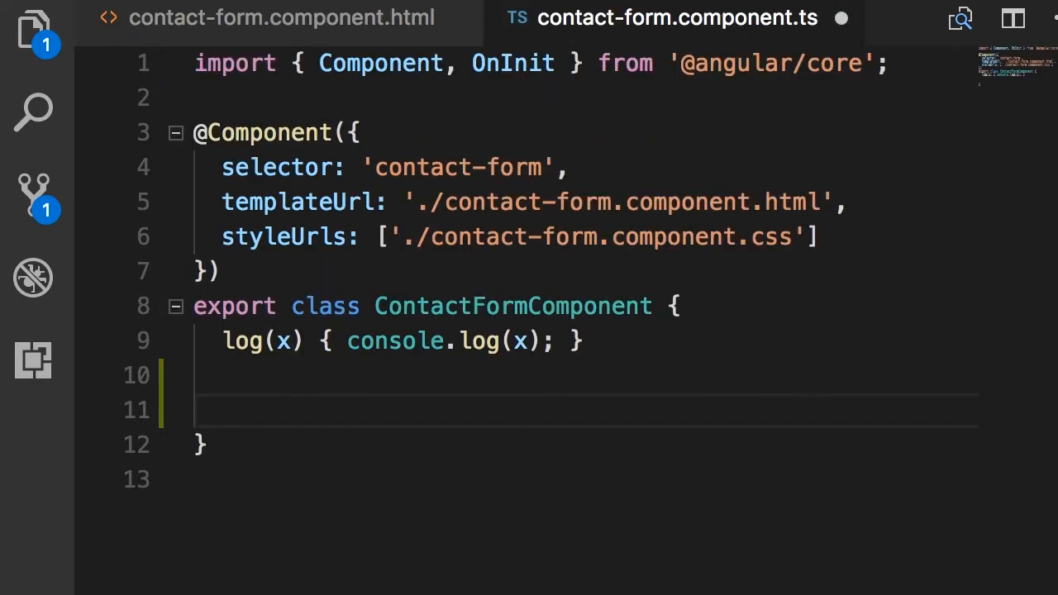
# Write a submit(f) method in ContactFormComponent whose body is console.log(f)
pyautogui.write('submit()')
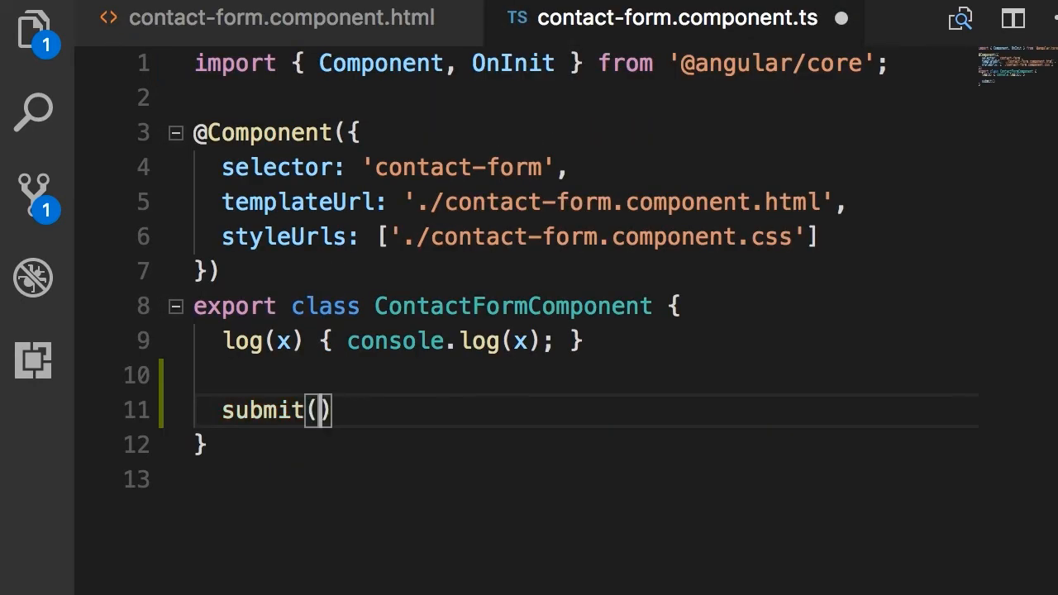
pyautogui.write('f {')
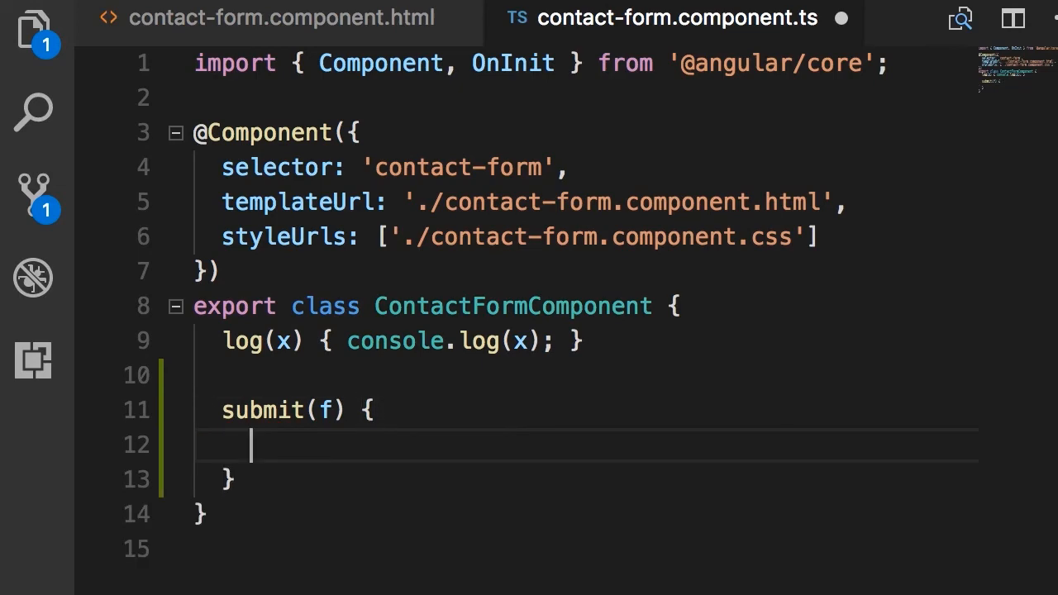
pyautogui.write('console.log(f')
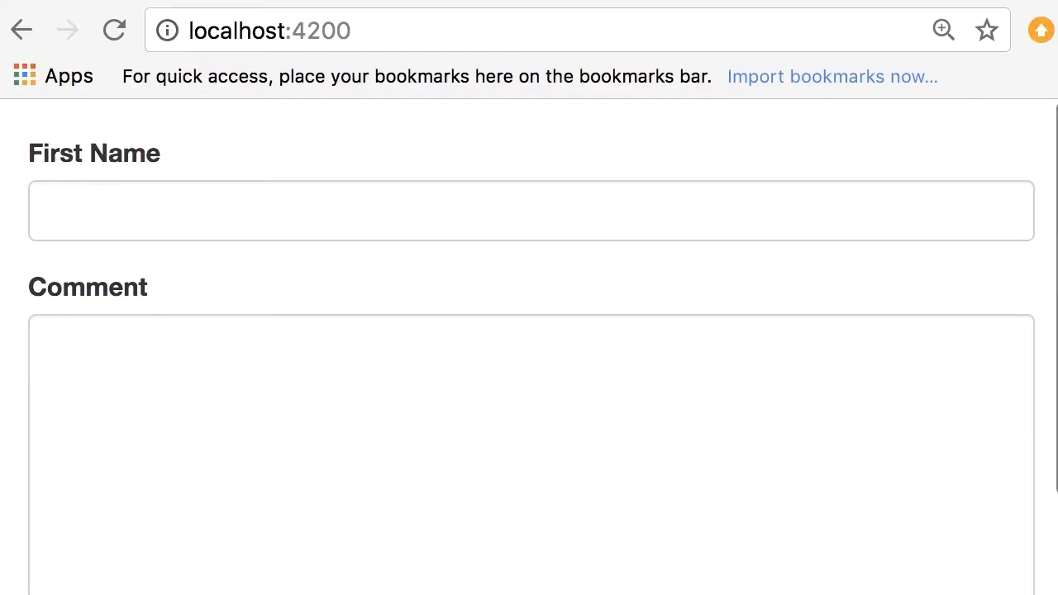
# Fill the contact form's name and comment fields in Chrome and submit it twice
pyautogui.click(339, 210)
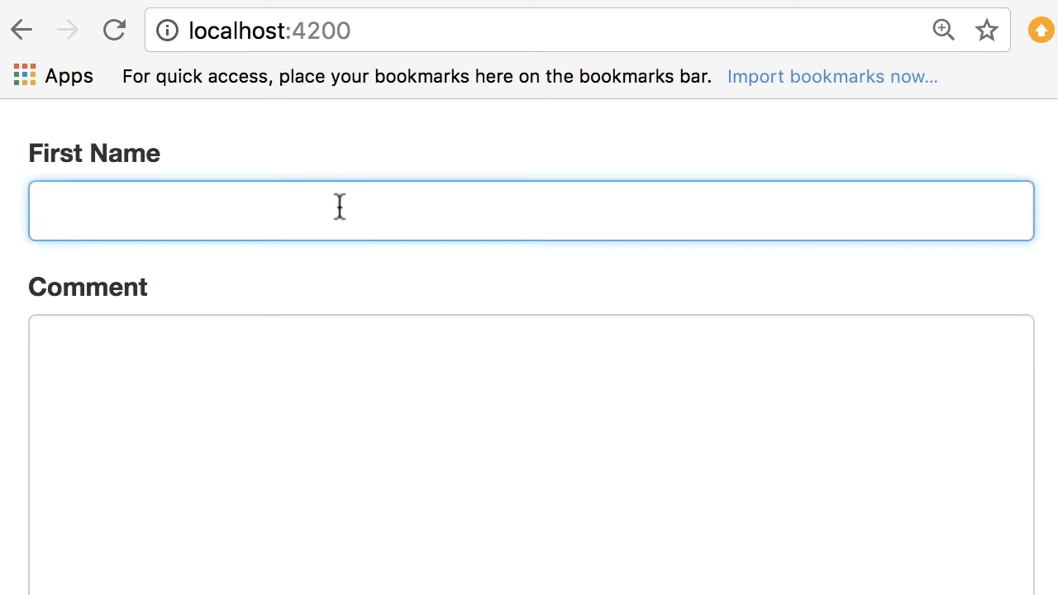
pyautogui.write('comment')
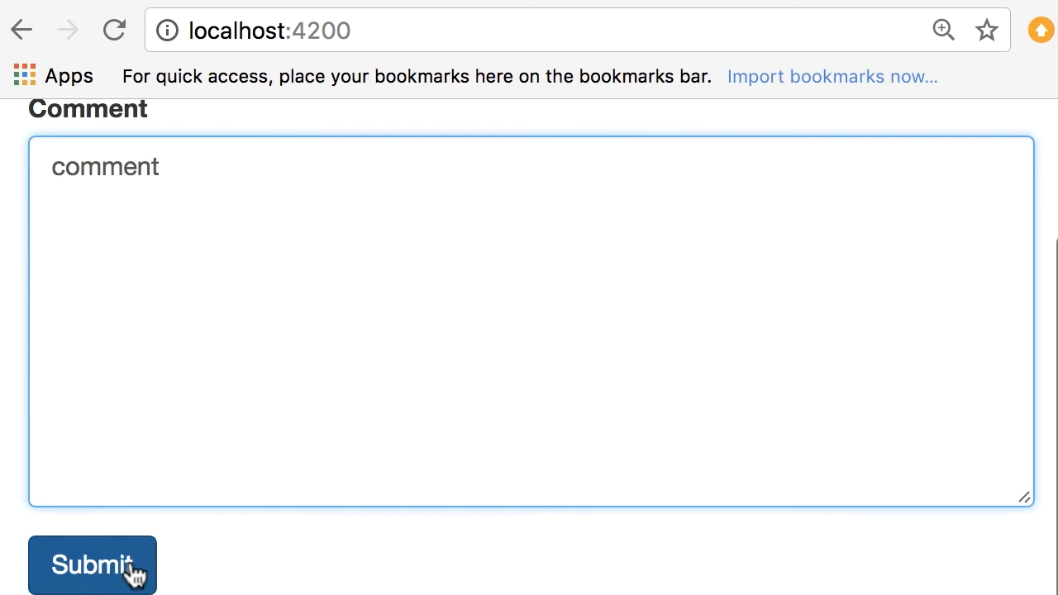
pyautogui.click(92, 566)
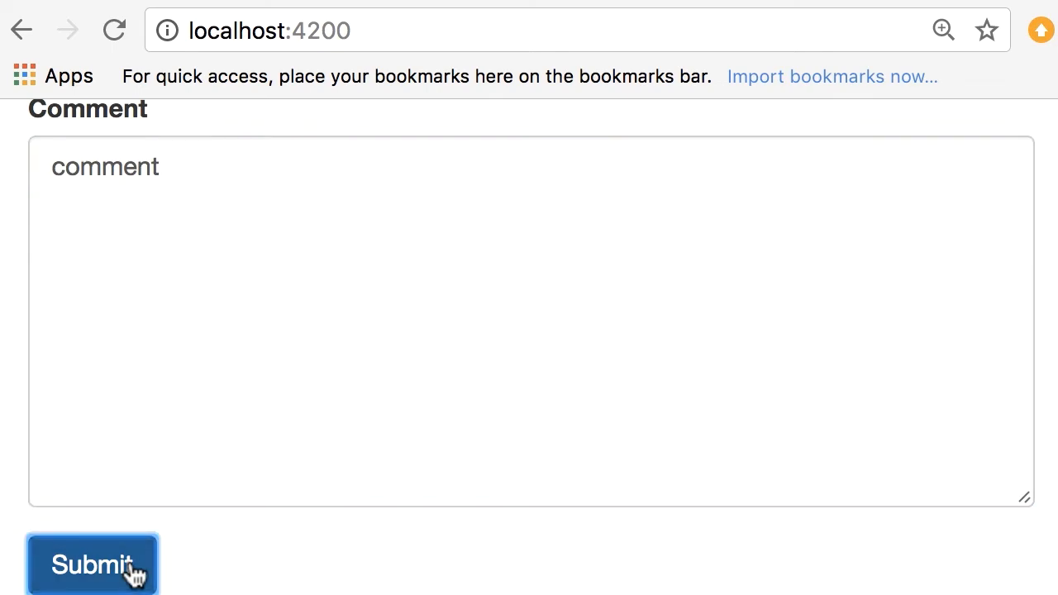
pyautogui.click(92, 566)
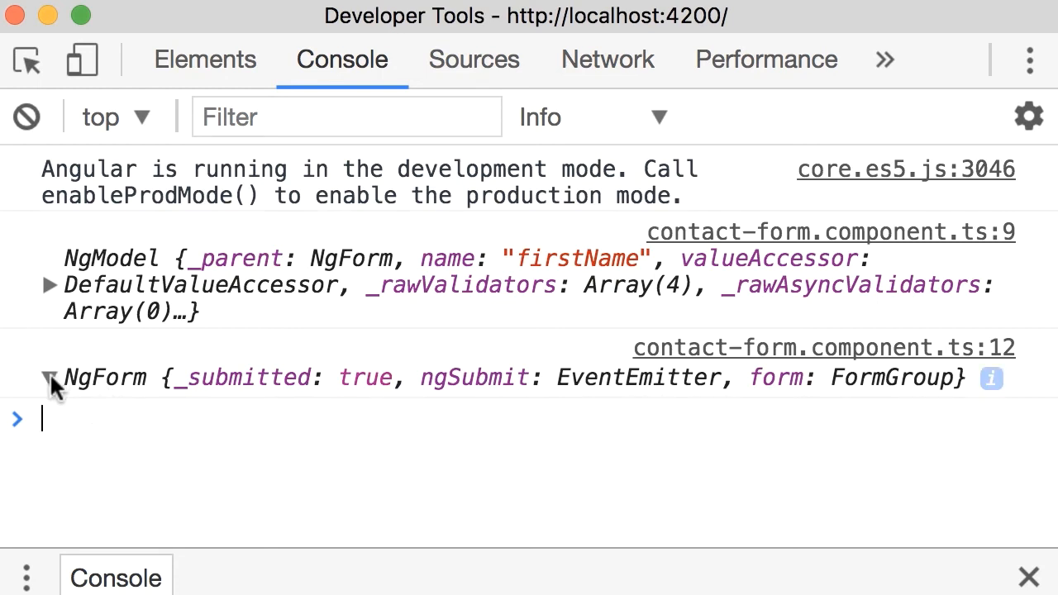
# Expand the logged NgForm object in the console and look through its properties
pyautogui.click(51, 377)
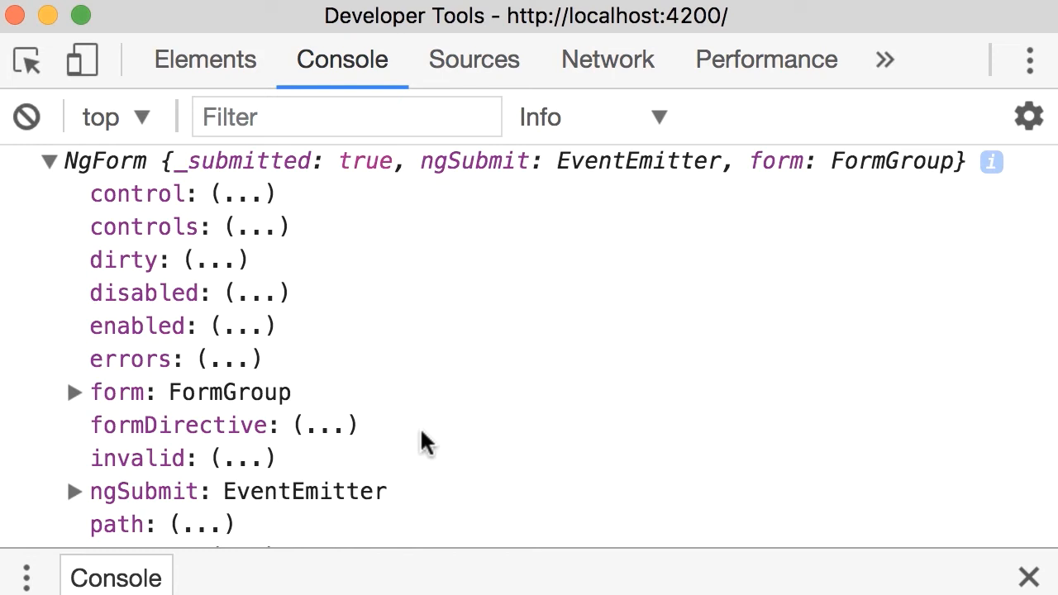
pyautogui.moveTo(695, 430)
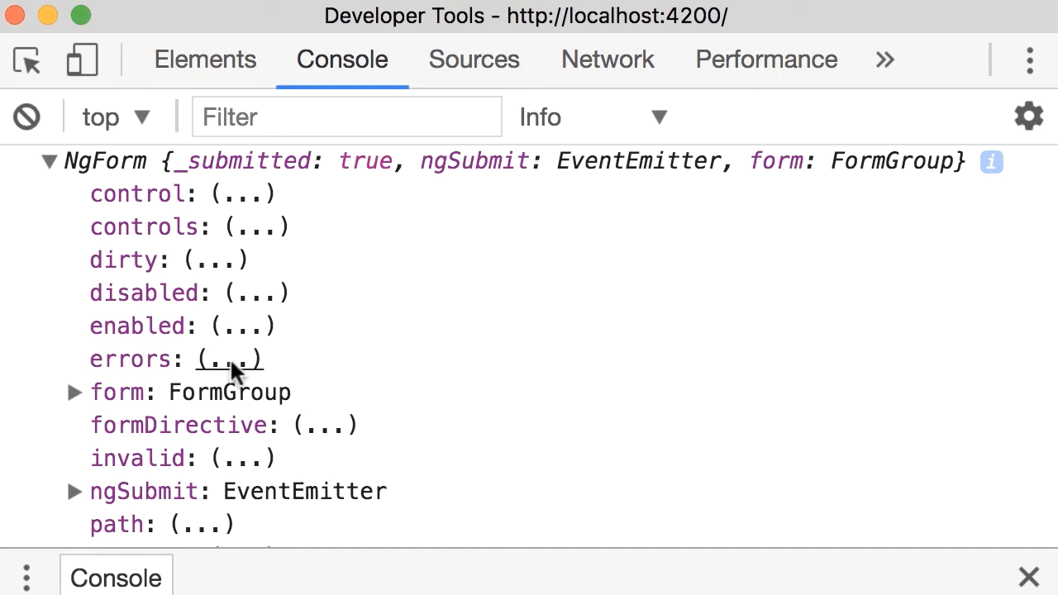
pyautogui.scroll(-3)
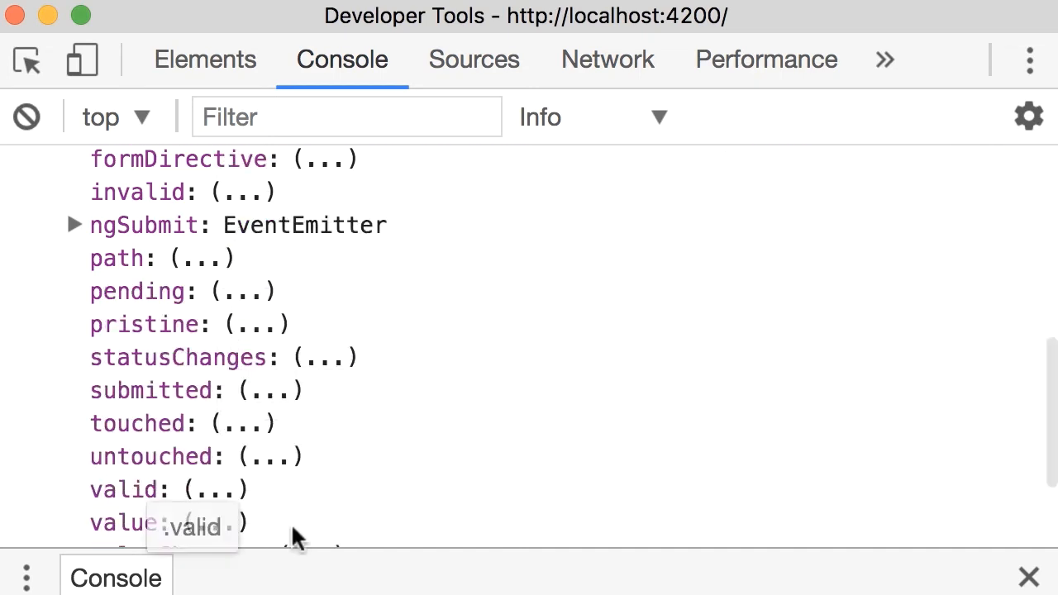
pyautogui.moveTo(189, 460)
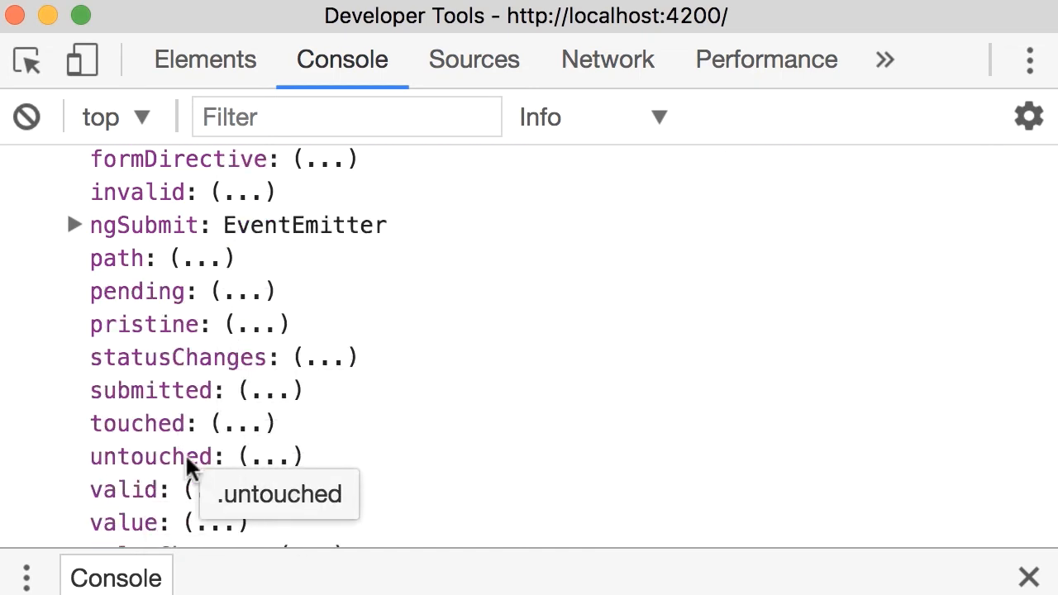
pyautogui.moveTo(184, 490)
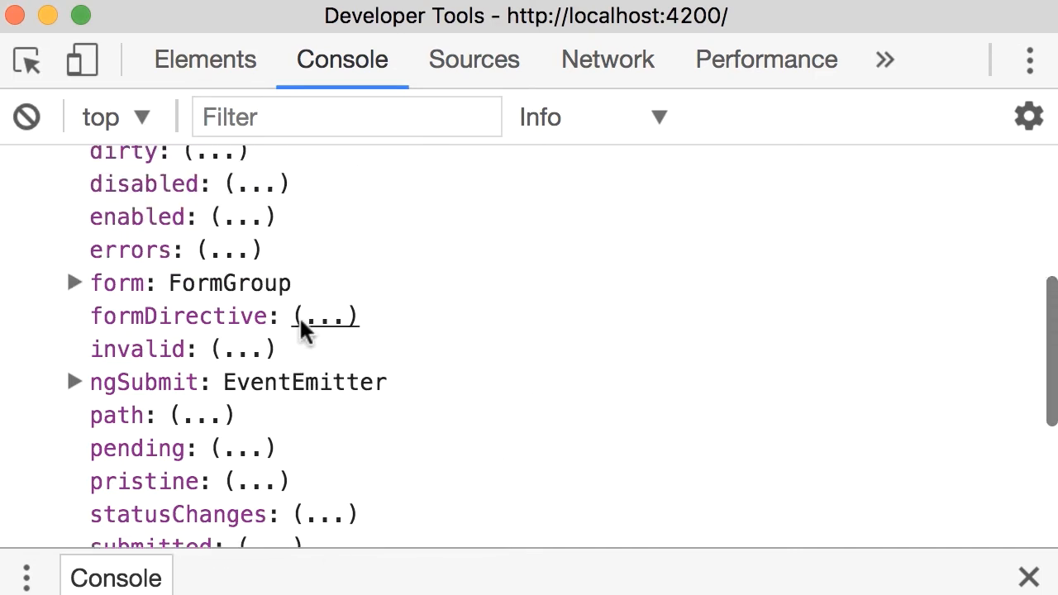
pyautogui.moveTo(116, 283)
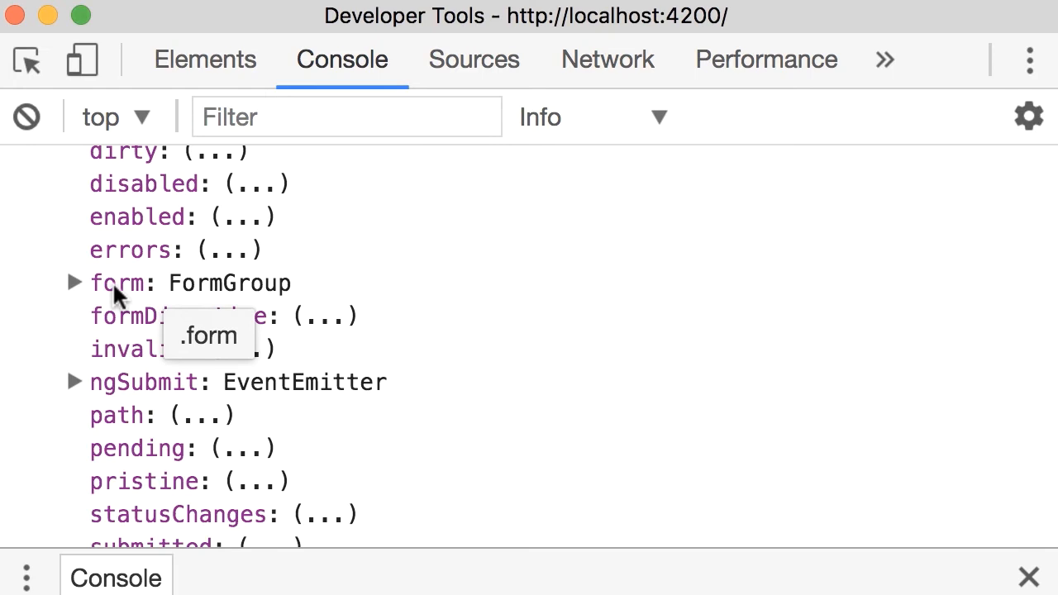
pyautogui.moveTo(184, 296)
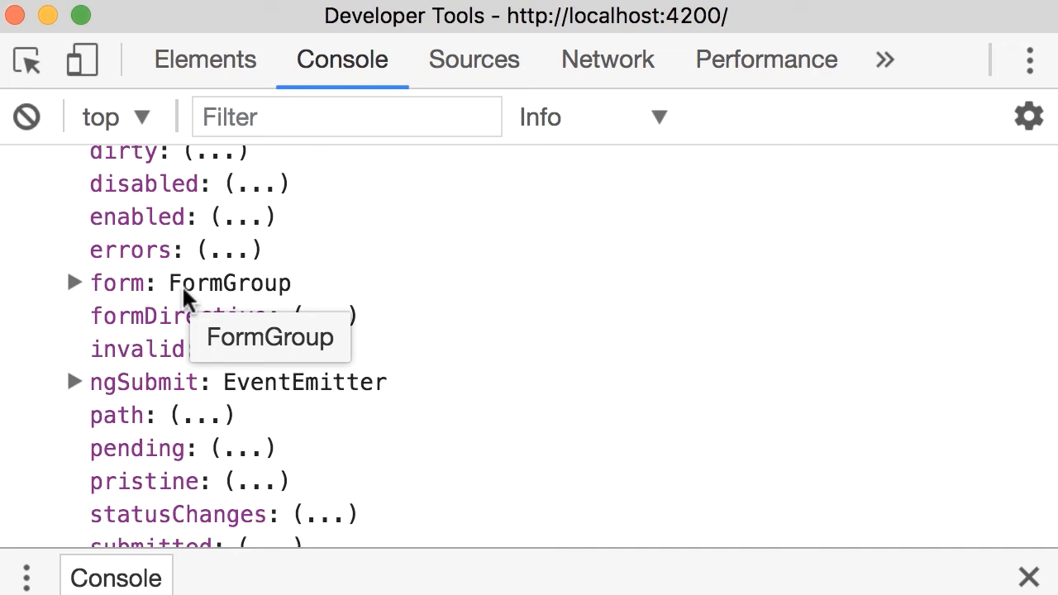
pyautogui.moveTo(63, 288)
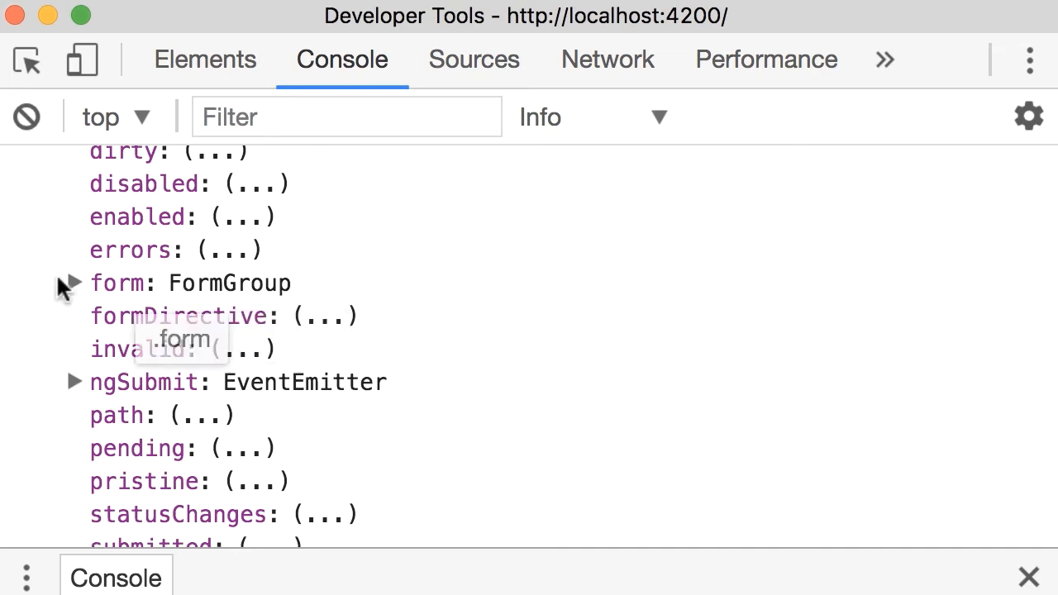
# Expand the form: FormGroup entry to see controls, dirty and pristine, then collapse it
pyautogui.click(70, 283)
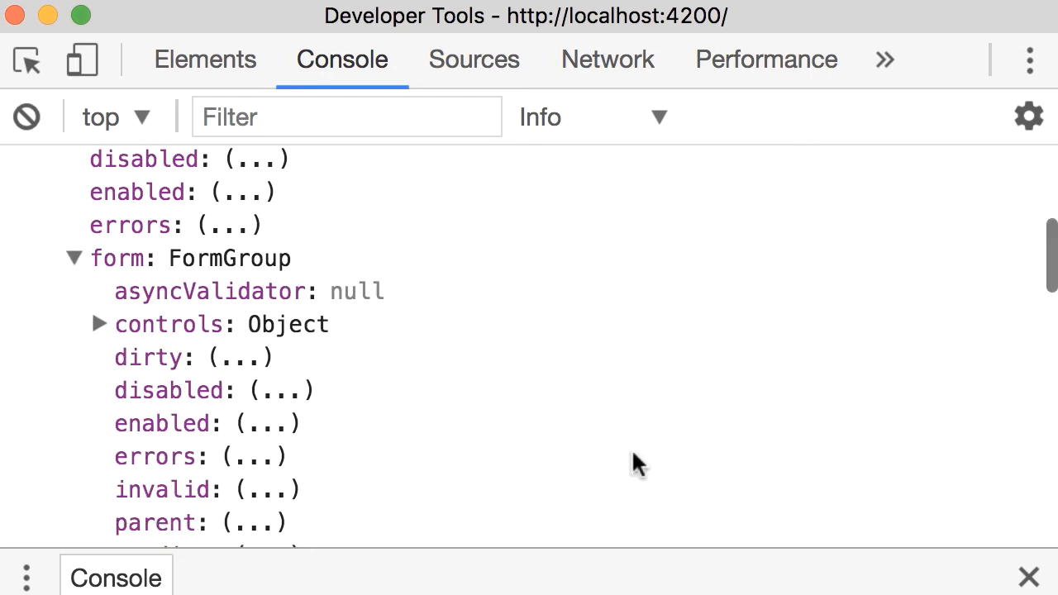
pyautogui.scroll(-3)
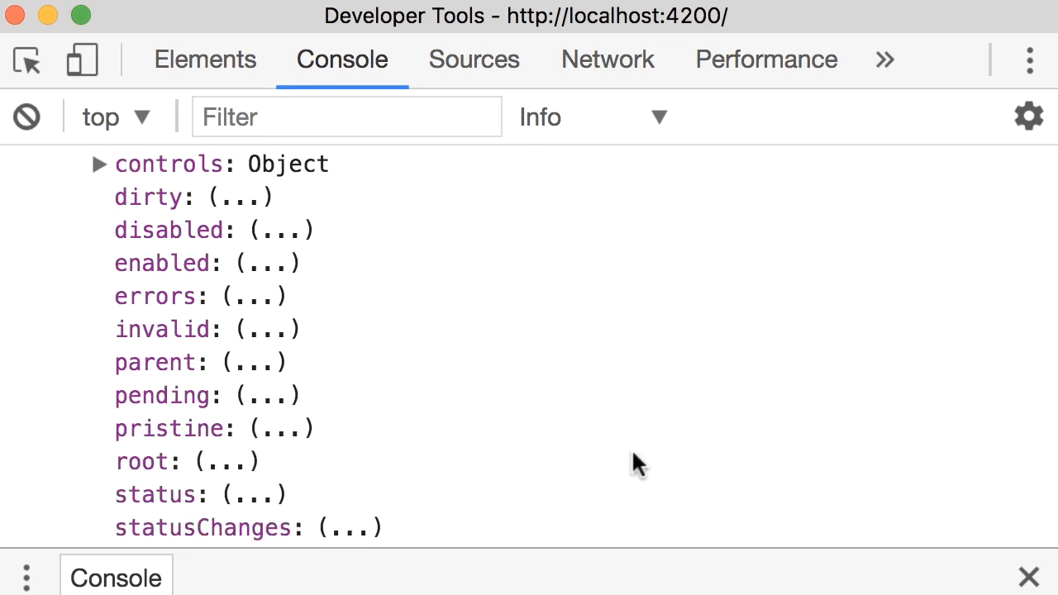
pyautogui.click(73, 164)
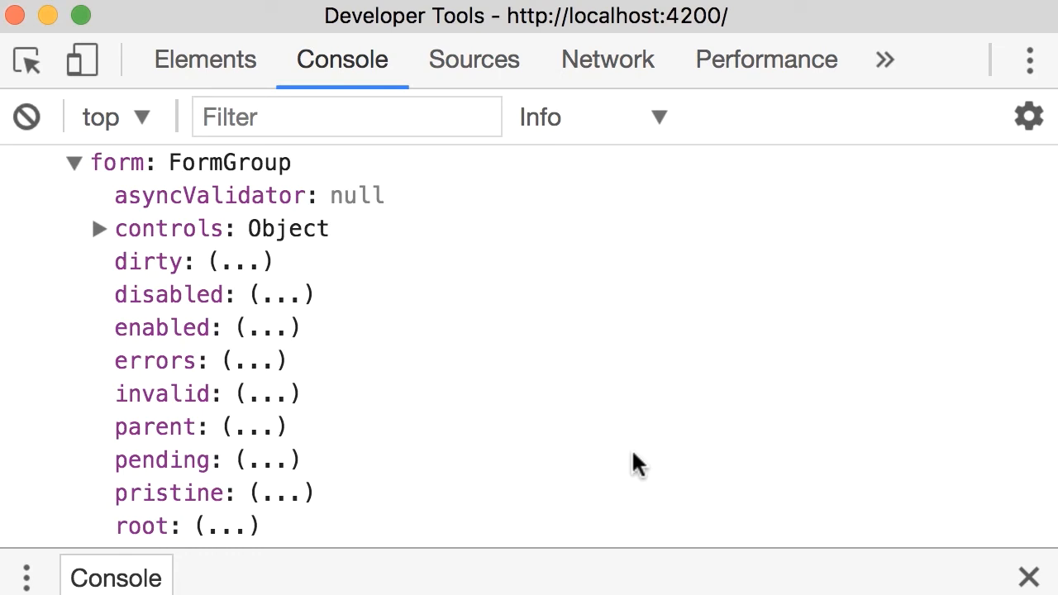
pyautogui.moveTo(239, 257)
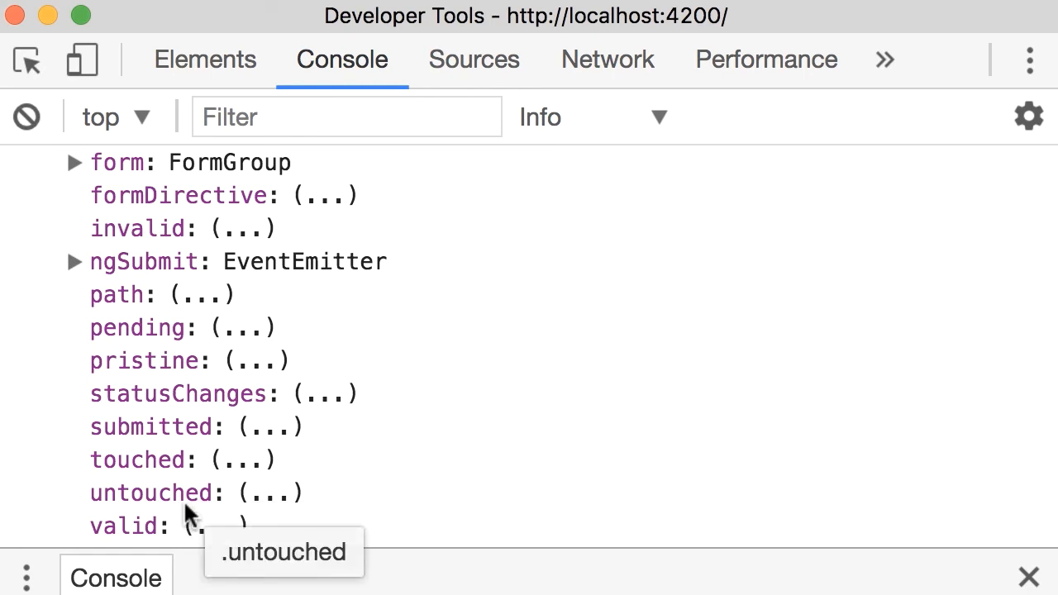
pyautogui.moveTo(231, 164)
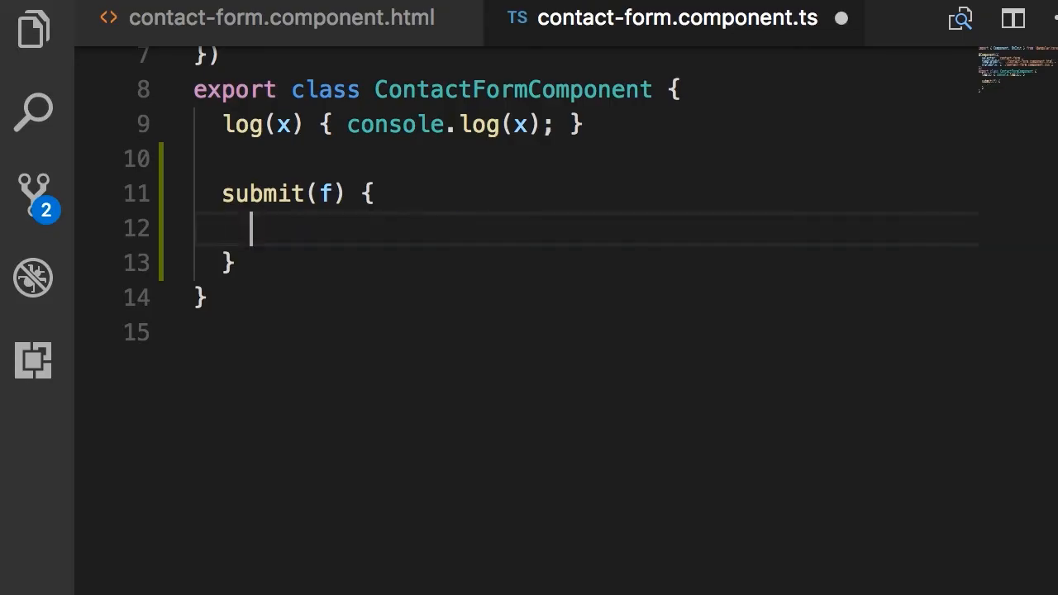
# Make the submit method's body read f.valid
pyautogui.write('f.va')
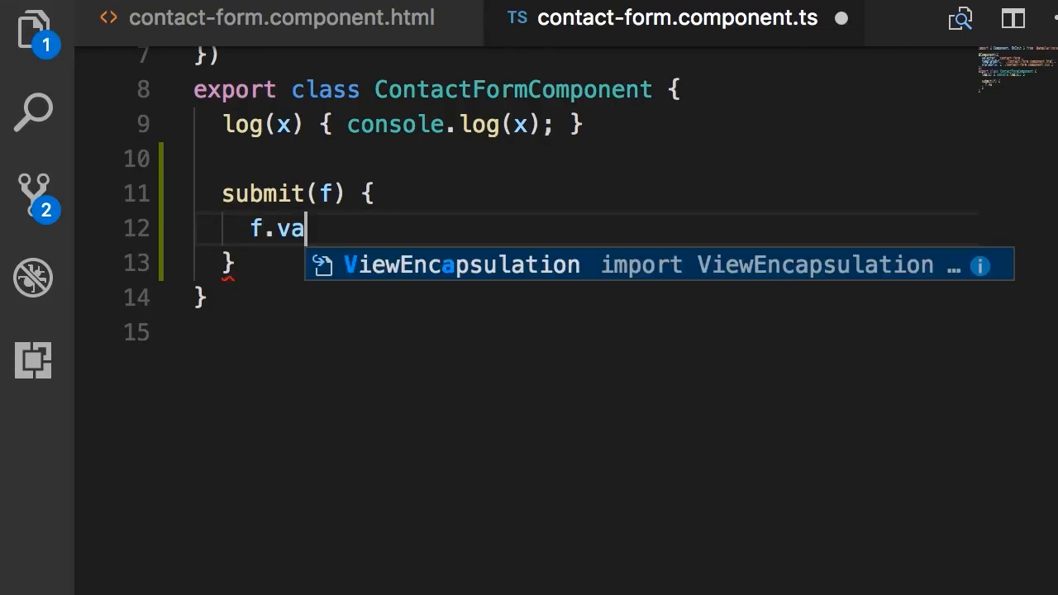
pyautogui.write('lid')
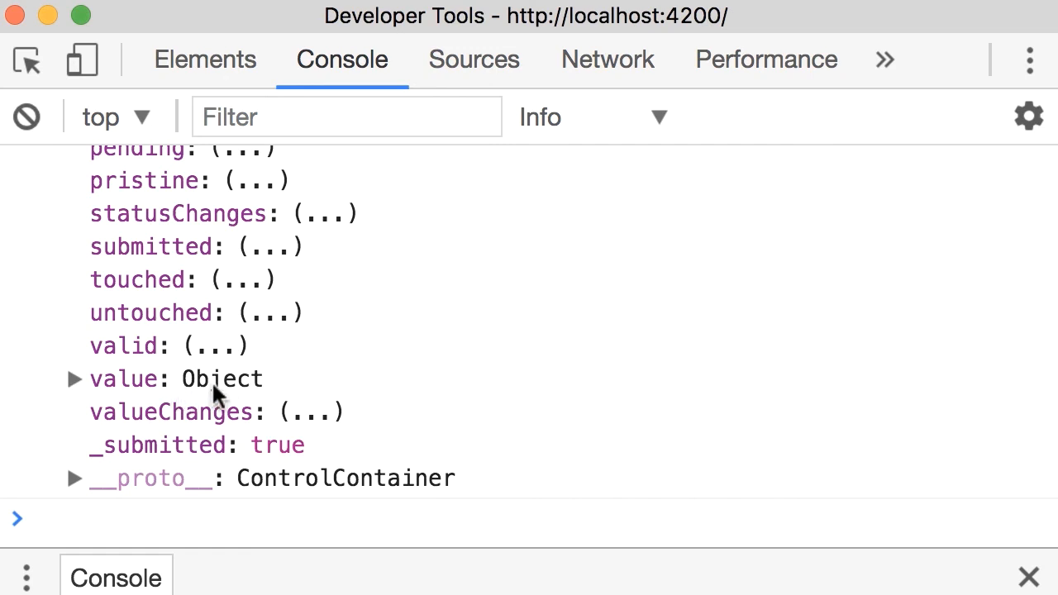
# Expand the NgForm's value object, showing comment "comment" and firstName "banana"
pyautogui.click(72, 378)
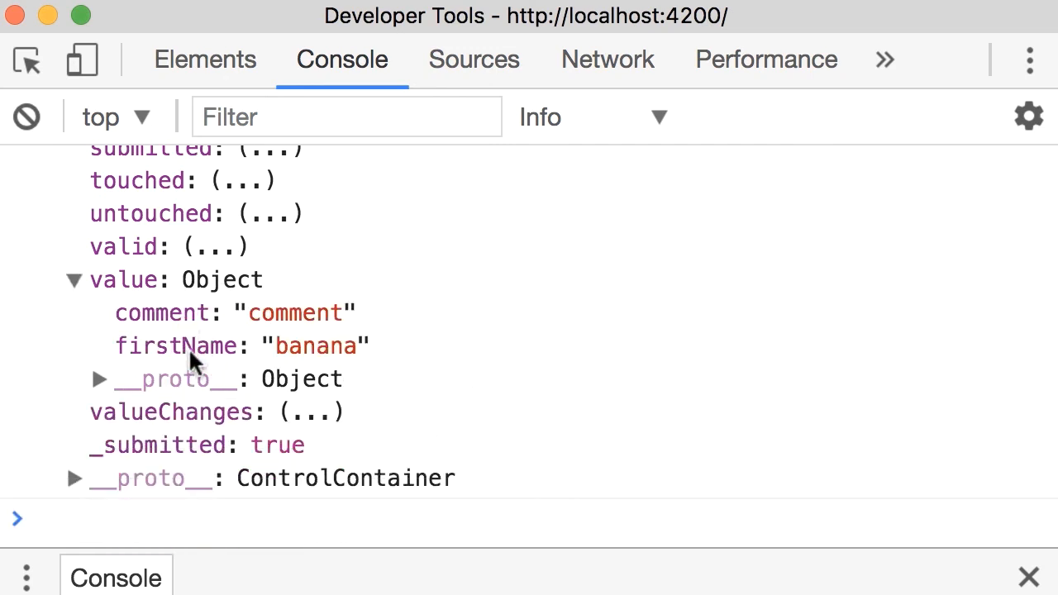
pyautogui.moveTo(339, 367)
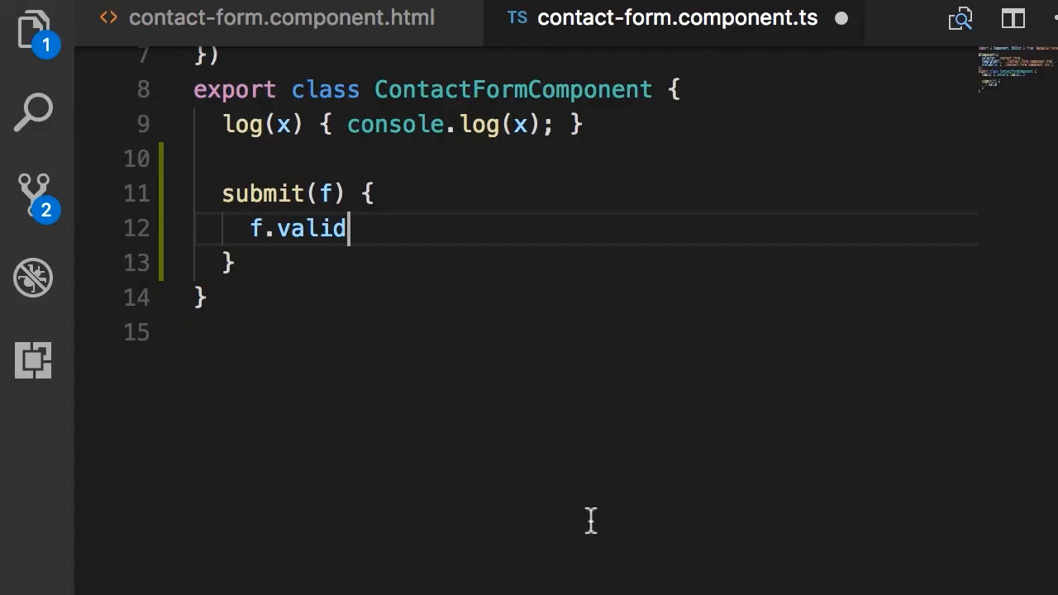
# Replace f.valid with f.value in the submit method and select the expression
pyautogui.press('Backspace')
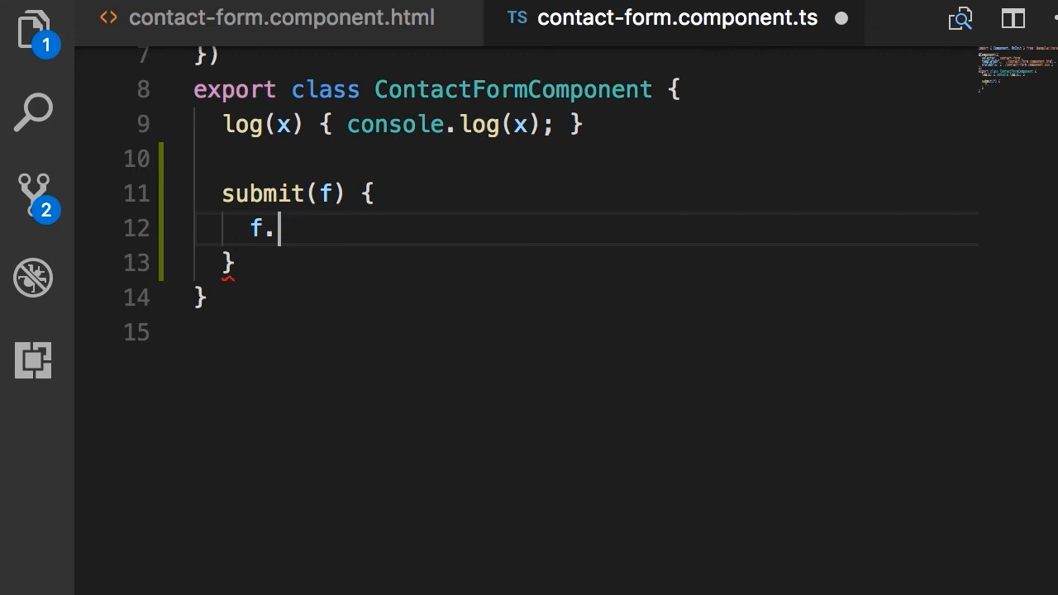
pyautogui.write('value')
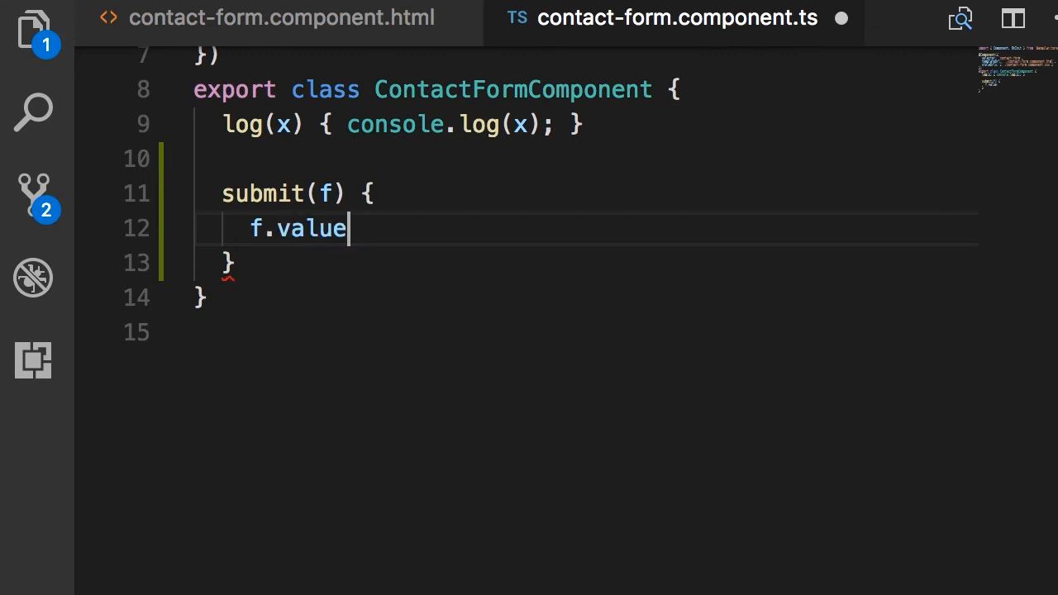
pyautogui.doubleClick(298, 228)
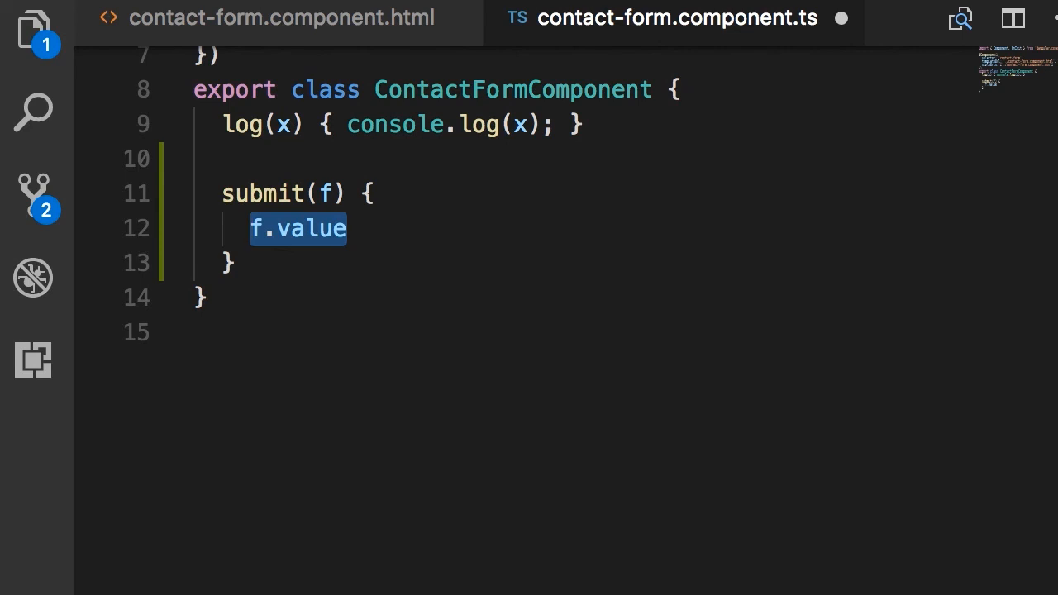